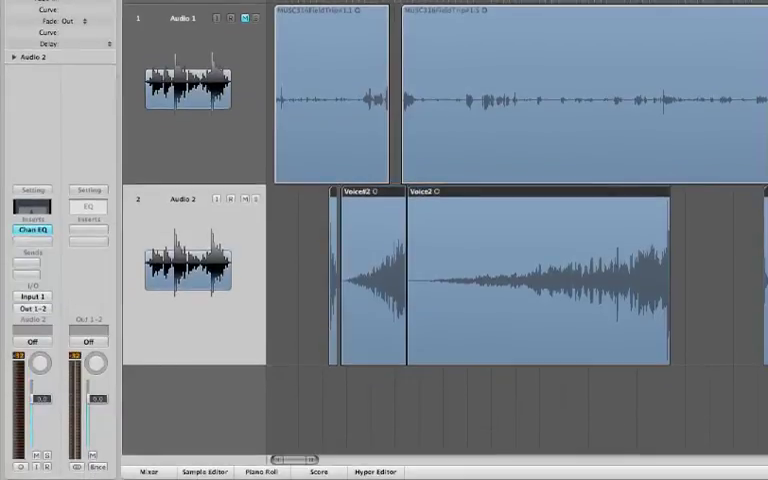
- Add a third audio track via Track > New… and place the key-slap audio file on it
left_click(32, 238)
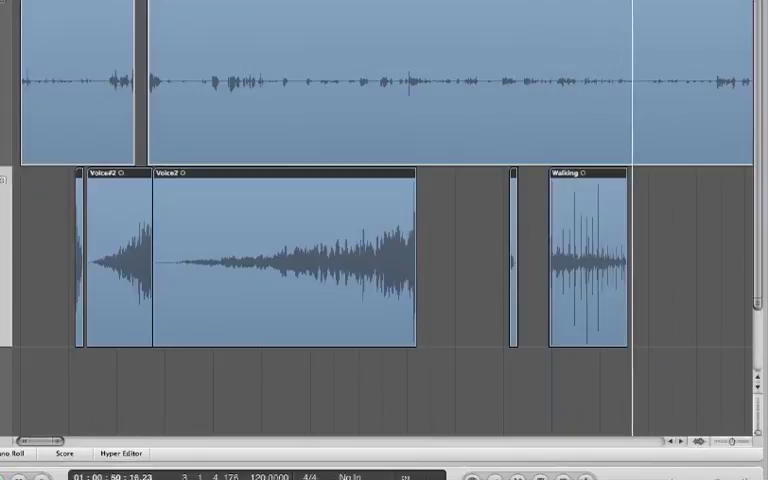
mouse_move(760, 352)
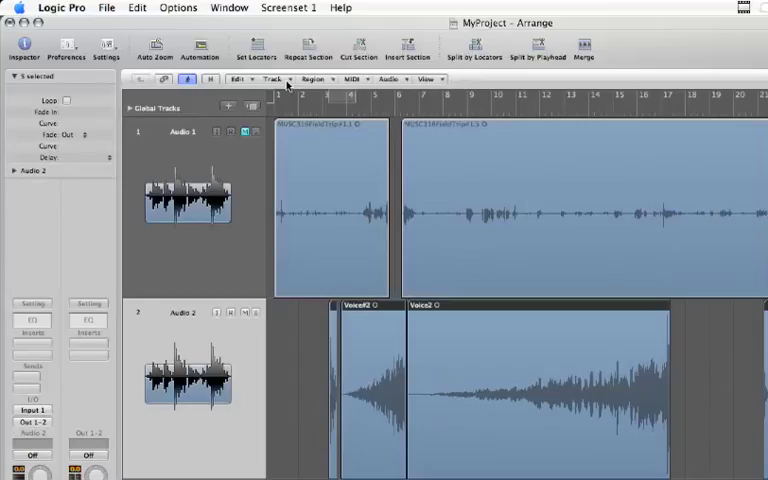
left_click(270, 80)
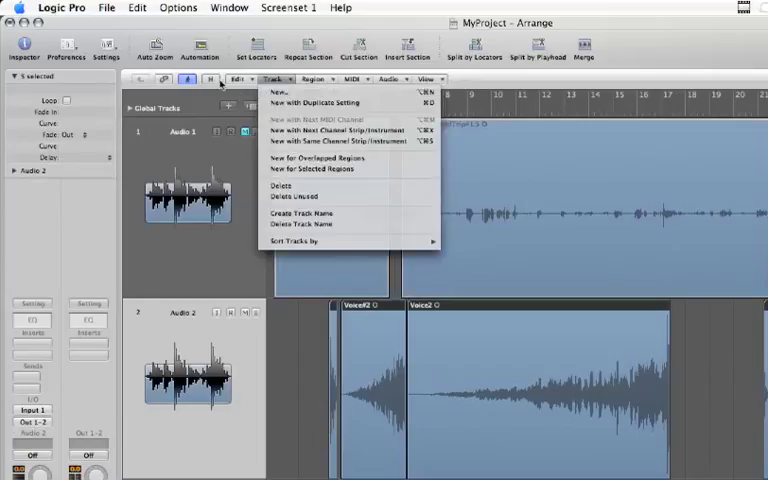
left_click(272, 80)
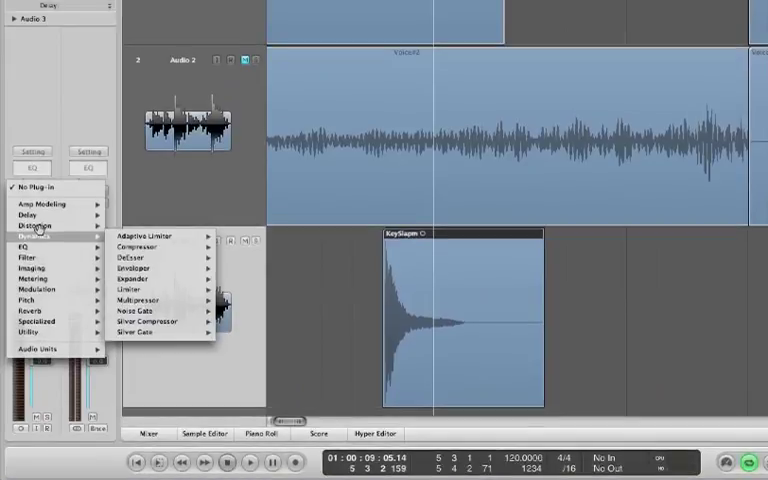
mouse_move(134, 280)
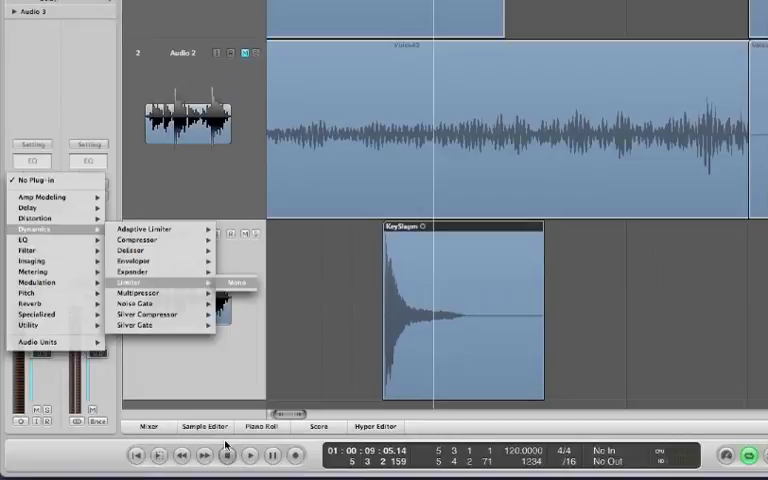
- Insert a Limiter from the Dynamics plug-ins on the Audio 3 channel strip
left_click(138, 280)
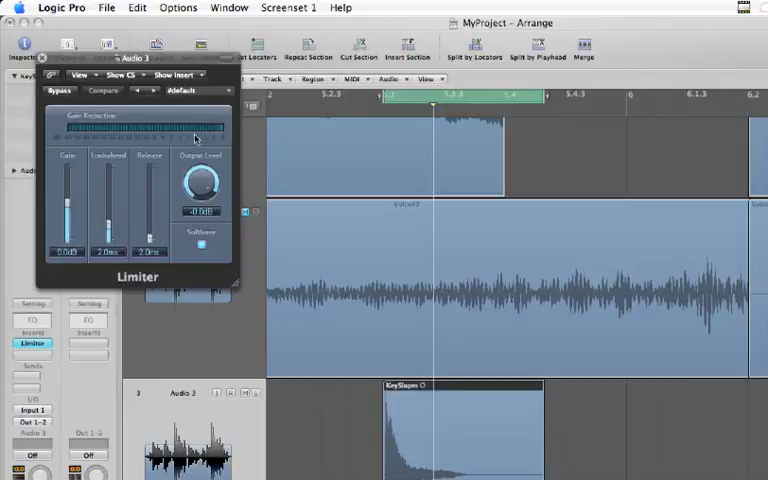
mouse_move(8, 188)
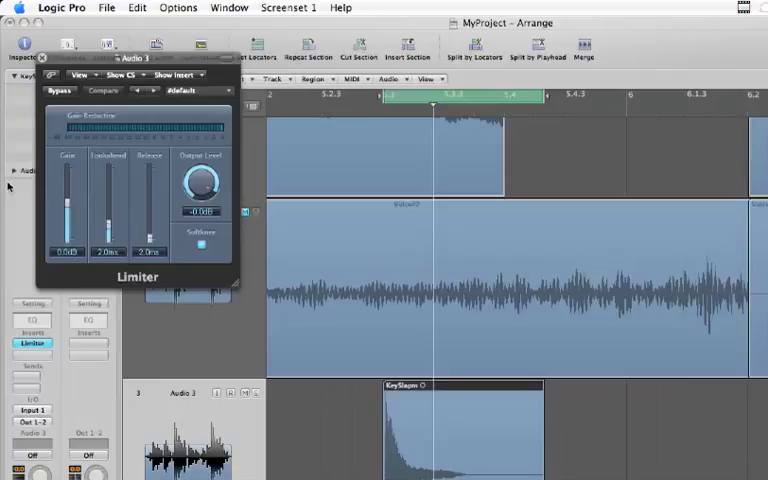
mouse_move(106, 222)
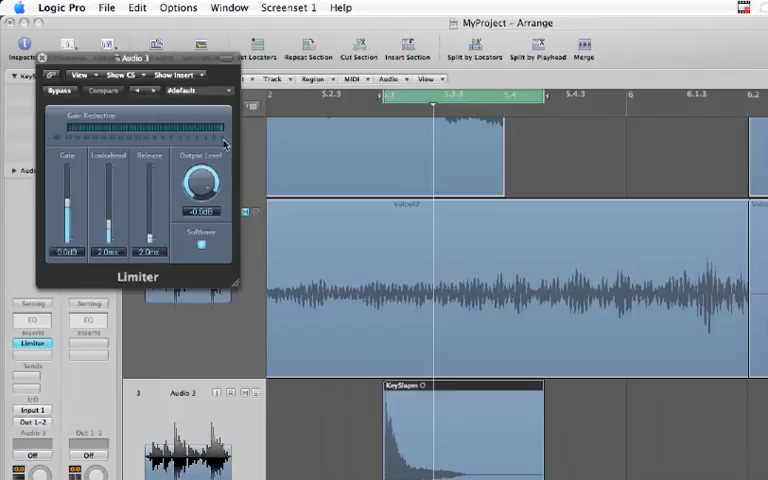
mouse_move(224, 144)
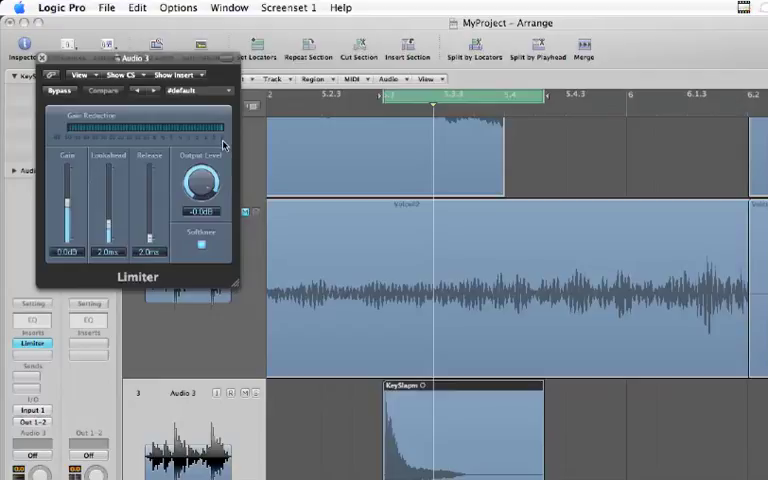
mouse_move(204, 140)
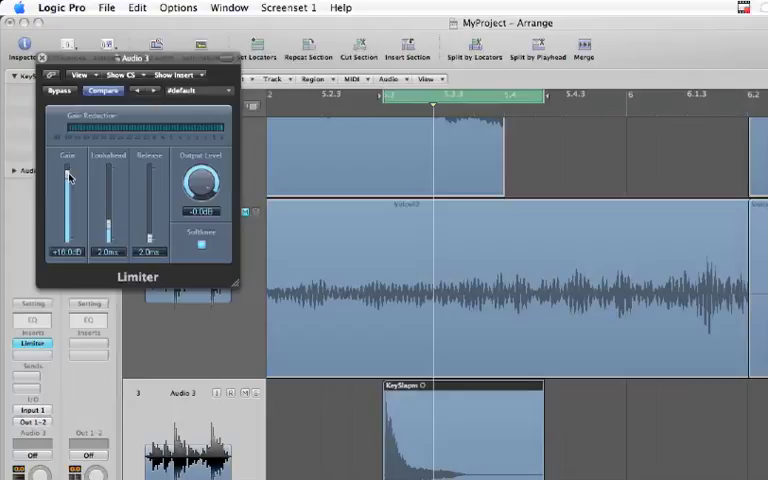
- Raise and lower the Limiter's Gain fader, leaving it boosted above default
left_click_drag(66, 178, 66, 208)
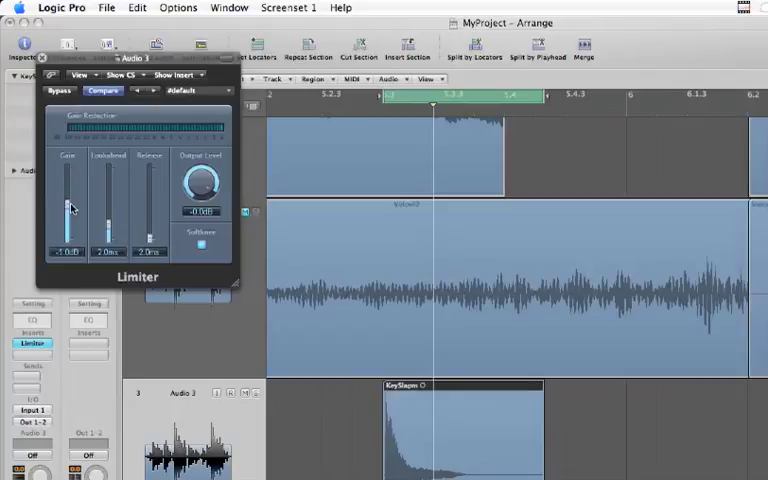
left_click_drag(68, 208, 68, 174)
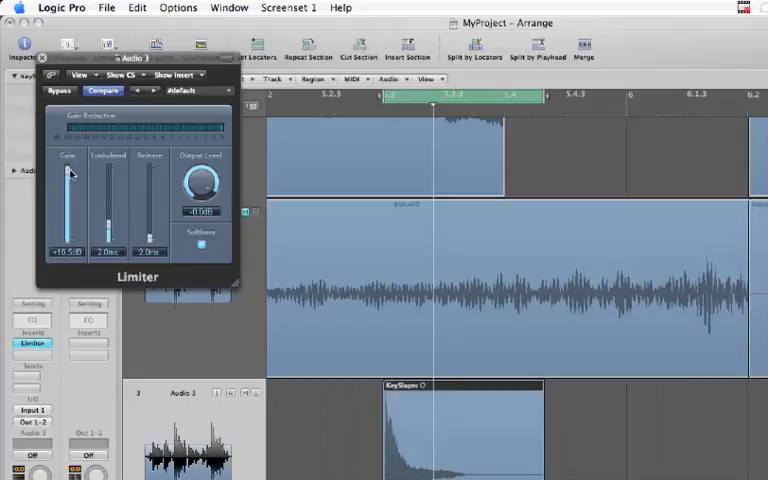
mouse_move(70, 172)
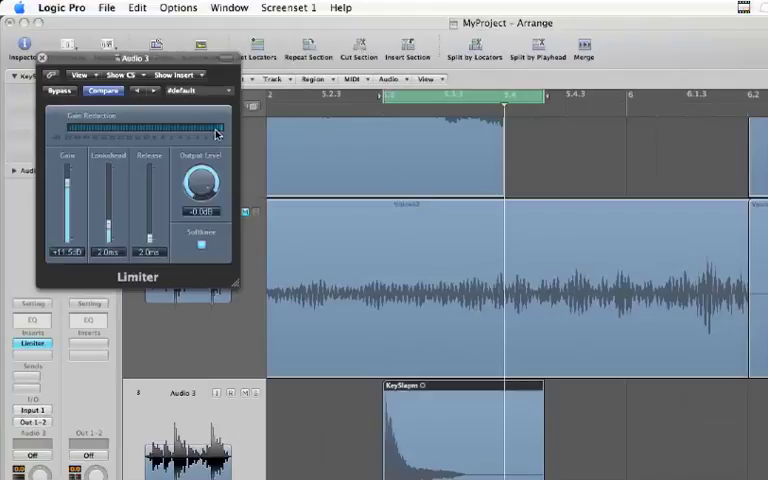
mouse_move(170, 136)
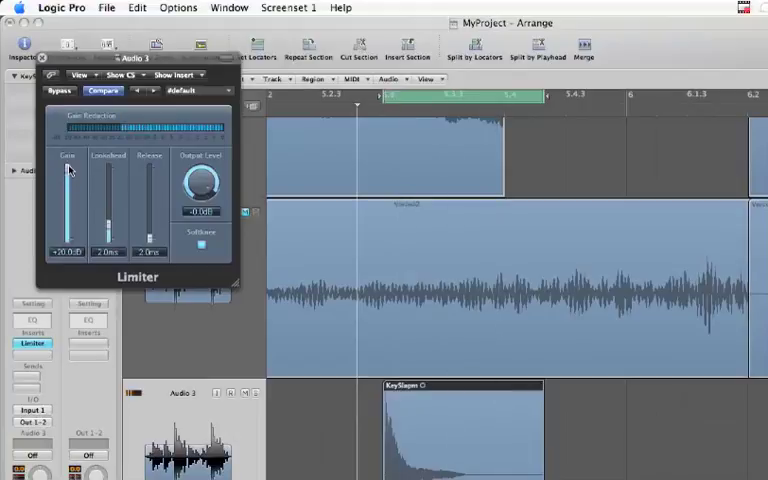
left_click_drag(64, 170, 64, 216)
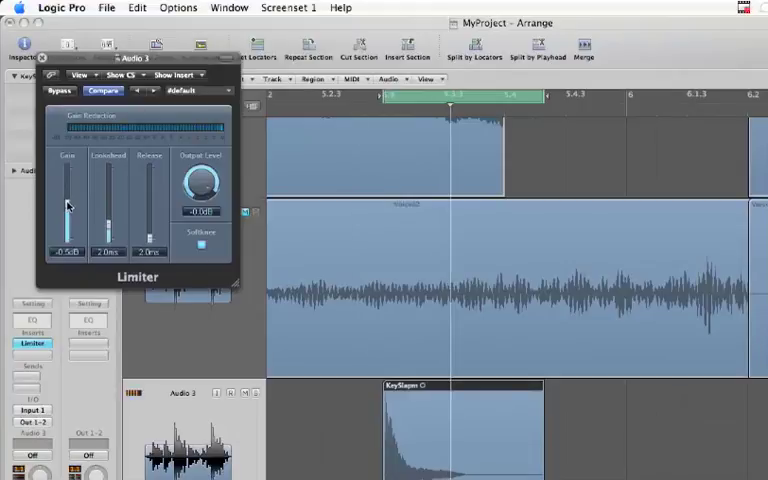
- Retune the Limiter's Gain and lengthen its Release time before closing the window
left_click_drag(68, 210, 68, 198)
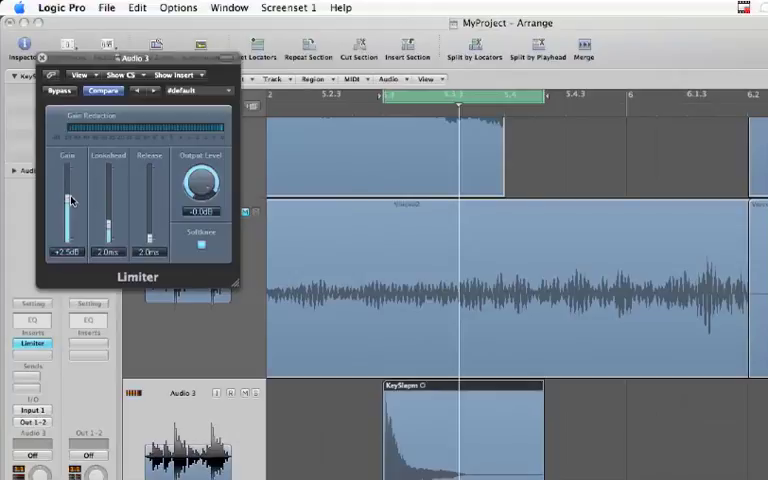
left_click_drag(68, 200, 68, 172)
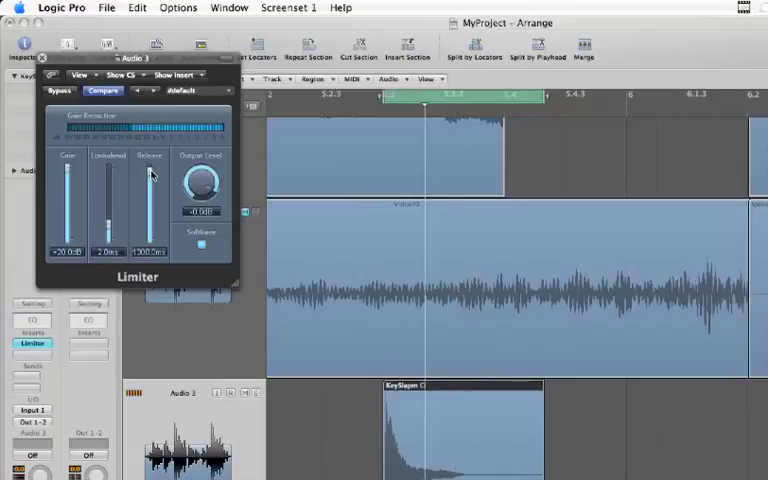
left_click_drag(148, 176, 148, 248)
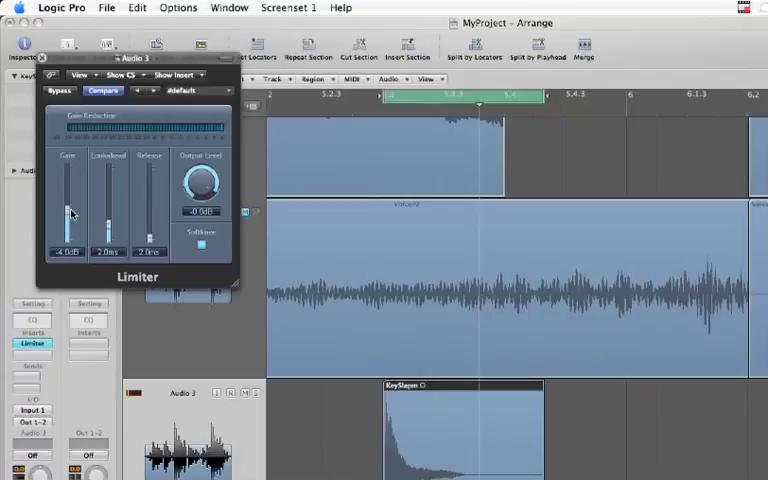
left_click_drag(68, 216, 68, 168)
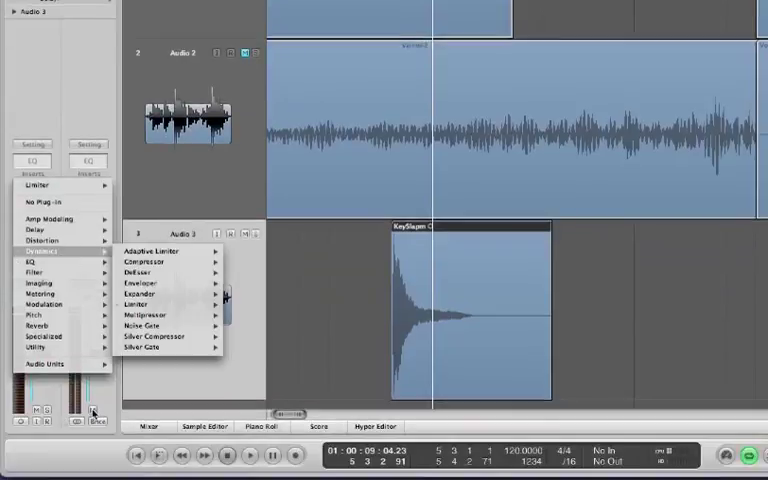
- Insert a Noise Gate from the Dynamics plug-ins on the audio track
left_click(146, 328)
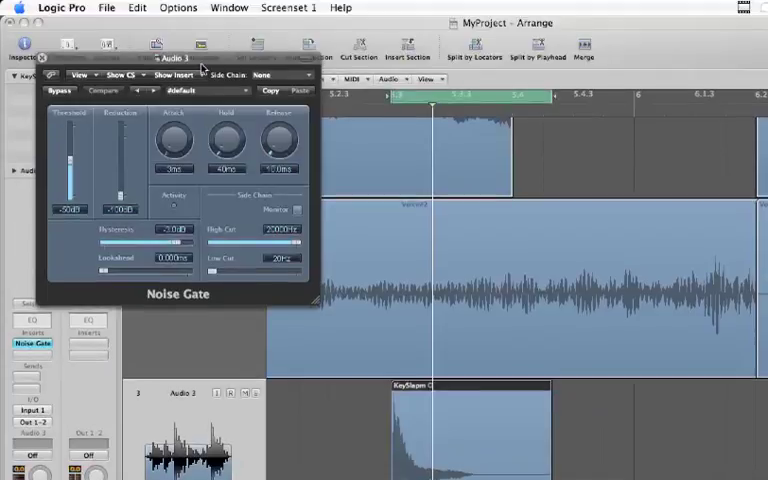
mouse_move(84, 132)
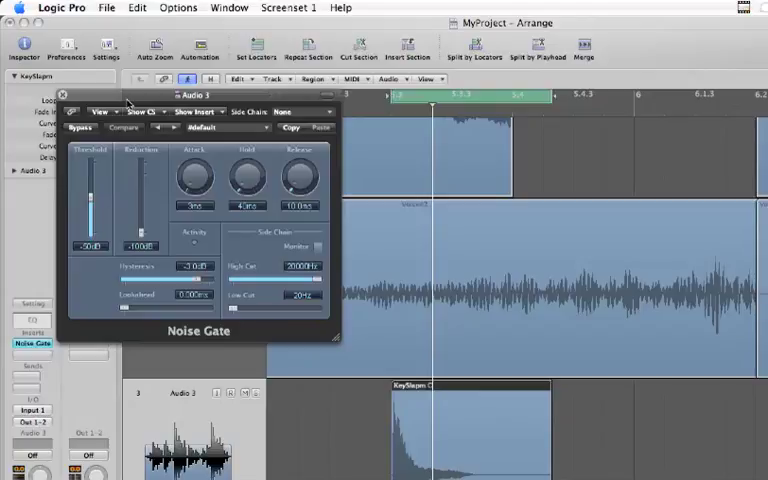
mouse_move(112, 192)
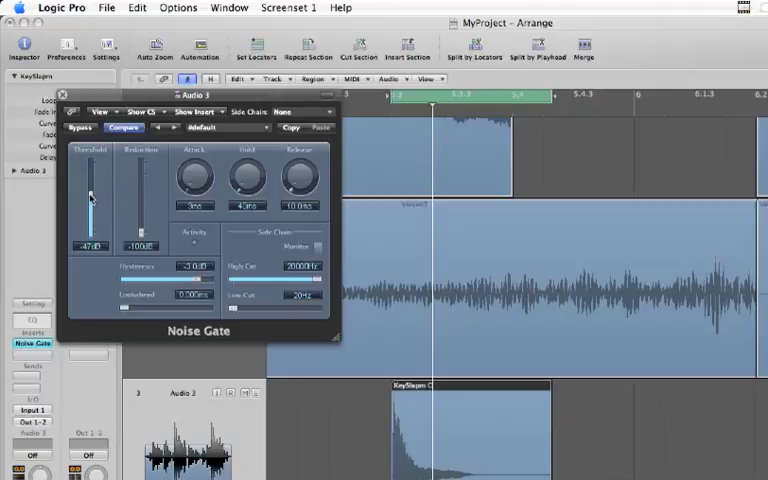
- Lower the Noise Gate's Threshold slider to set the gating level
left_click_drag(90, 196, 90, 204)
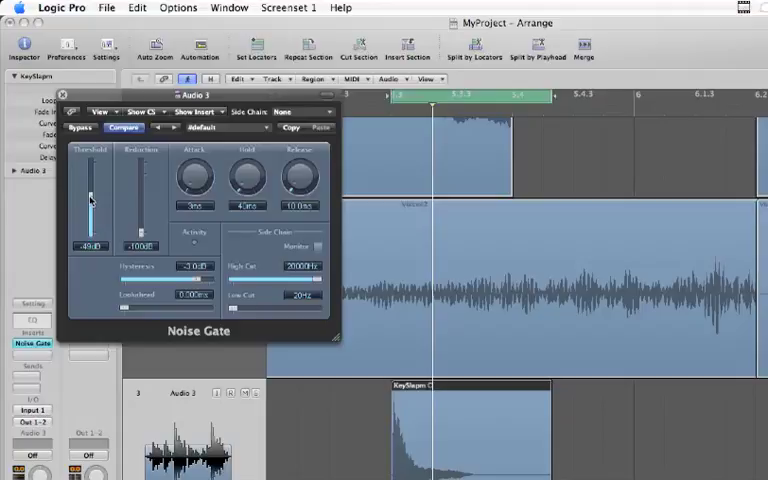
left_click_drag(88, 200, 90, 190)
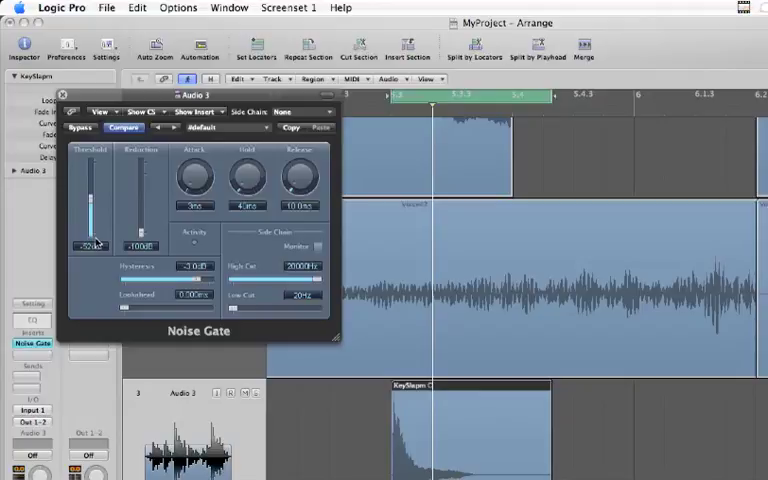
mouse_move(122, 212)
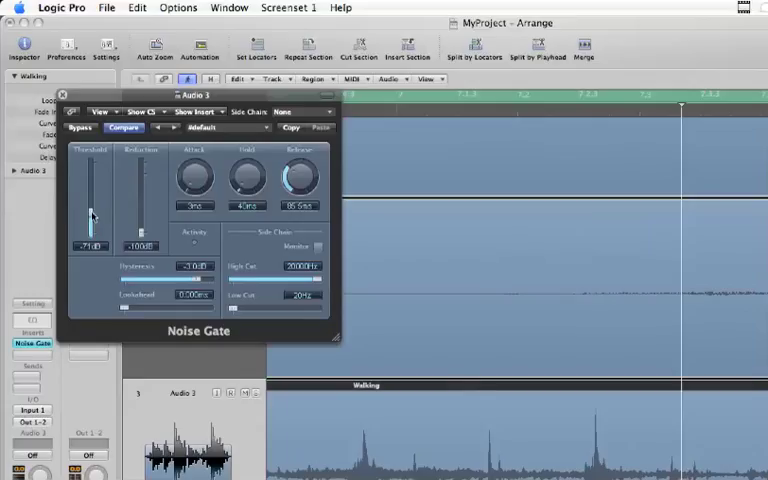
- Readjust the Noise Gate threshold while the Walking region plays
left_click_drag(90, 220, 90, 210)
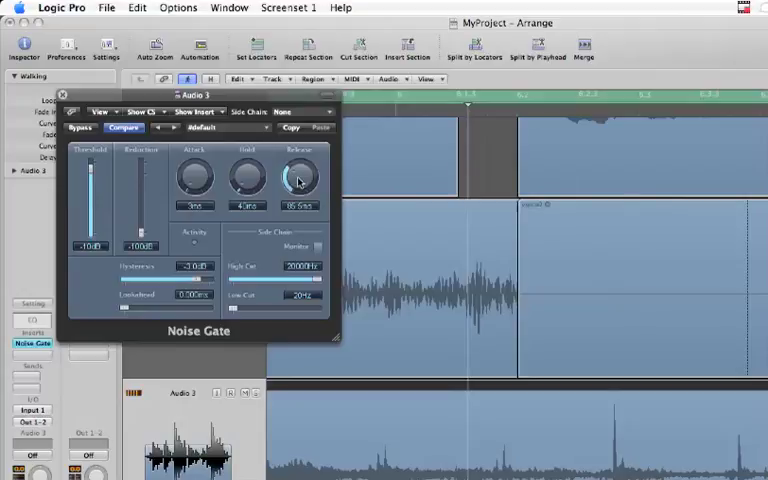
- Lengthen the Noise Gate's release so the gated sound fades more slowly
left_click_drag(298, 178, 298, 164)
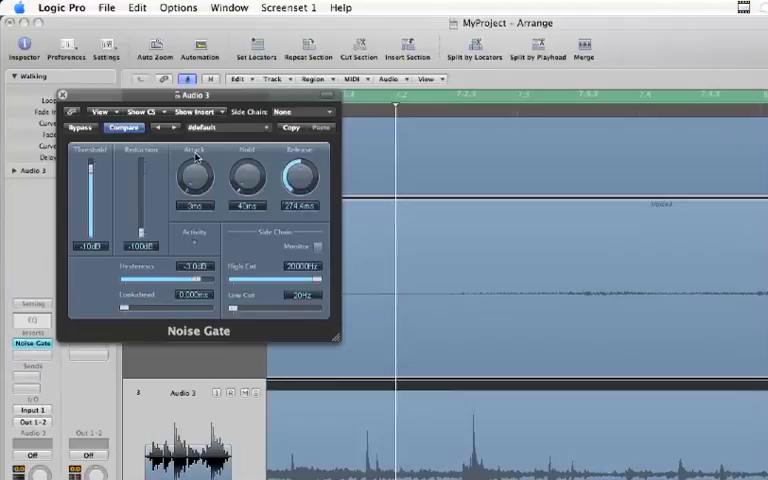
mouse_move(204, 170)
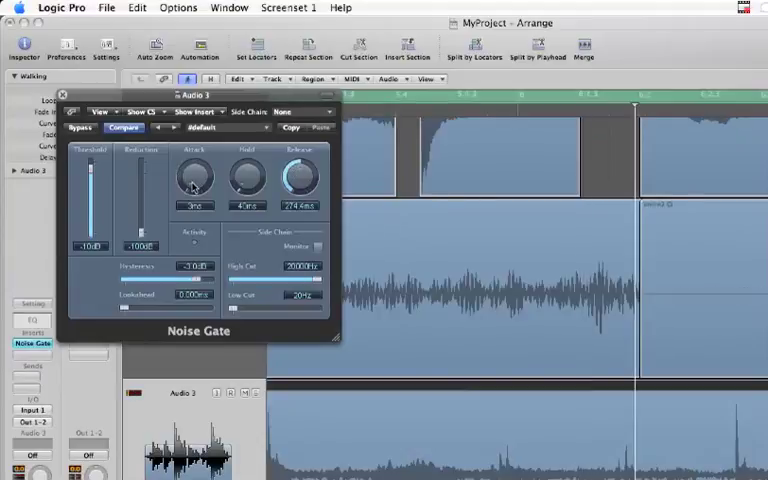
- Adjust the Noise Gate's attack and hold times on Audio 1
left_click_drag(196, 176, 196, 164)
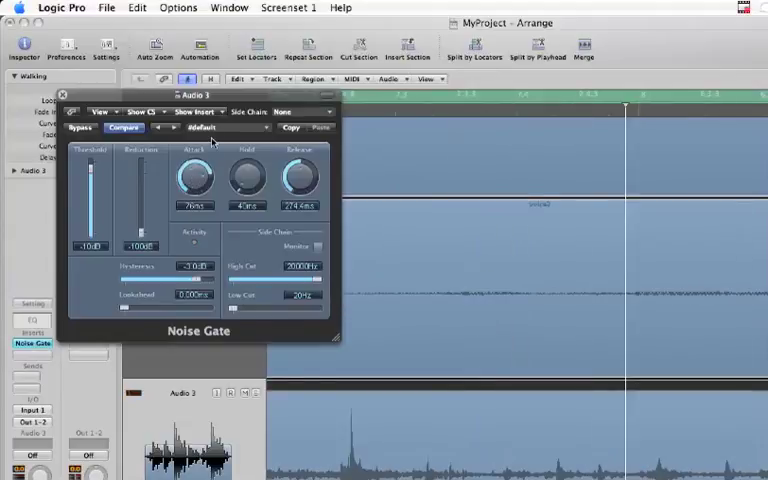
left_click_drag(196, 178, 198, 170)
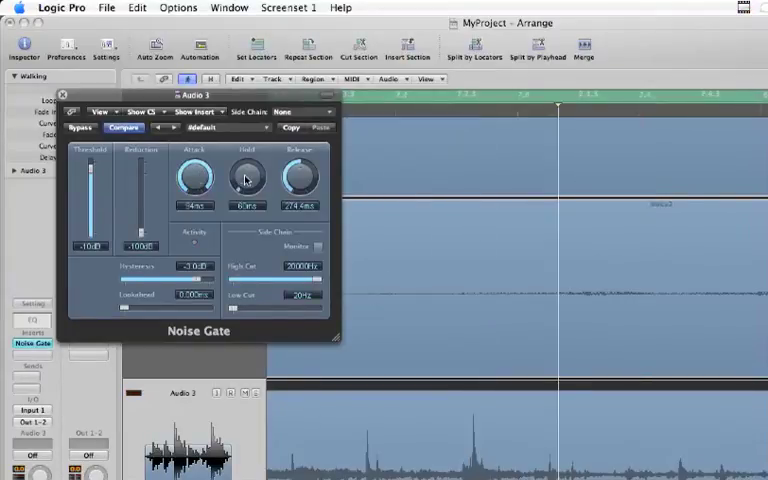
left_click_drag(246, 176, 246, 156)
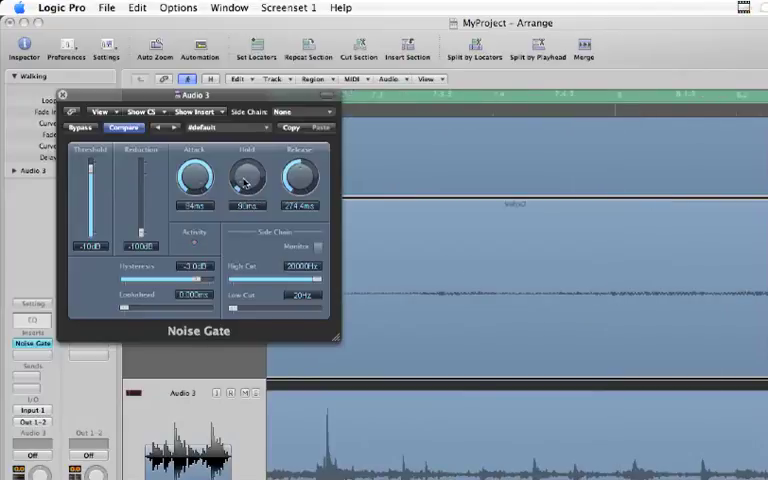
left_click_drag(248, 178, 248, 164)
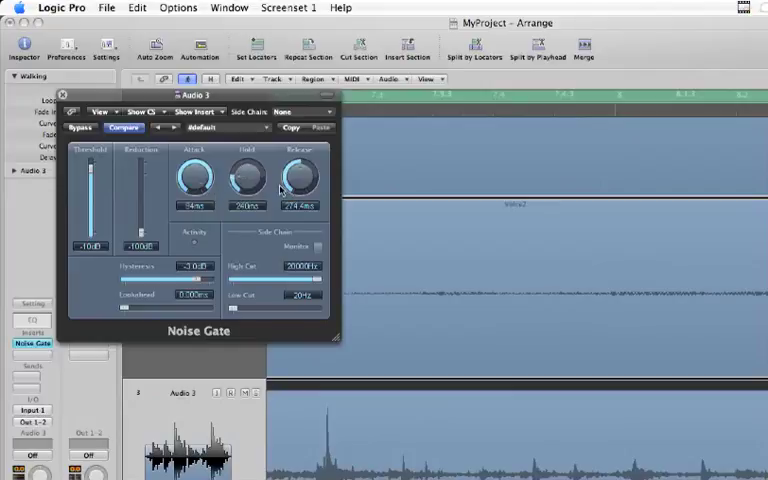
mouse_move(296, 186)
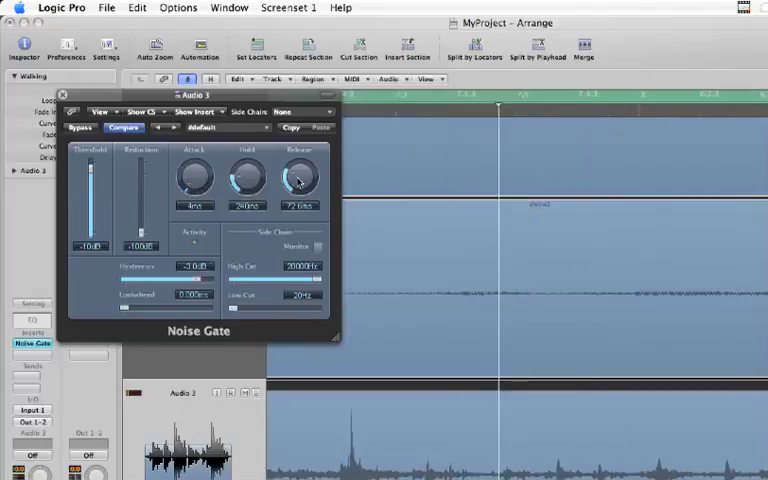
- Lower the gate threshold further and lengthen its release time
left_click_drag(298, 180, 298, 190)
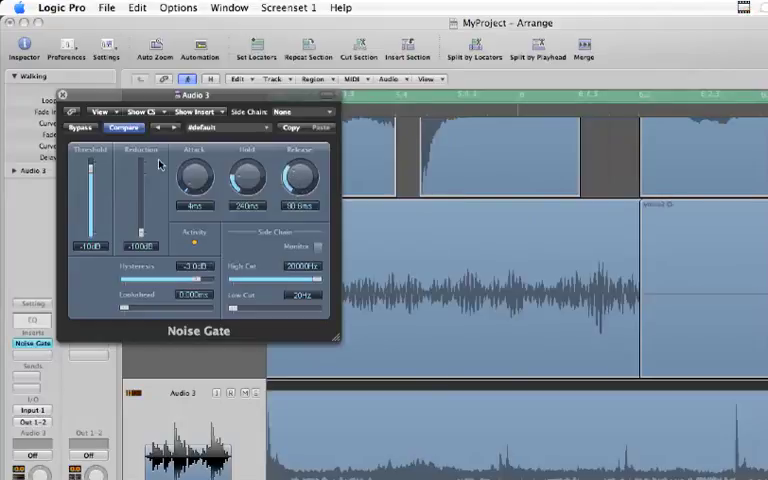
left_click_drag(92, 176, 92, 170)
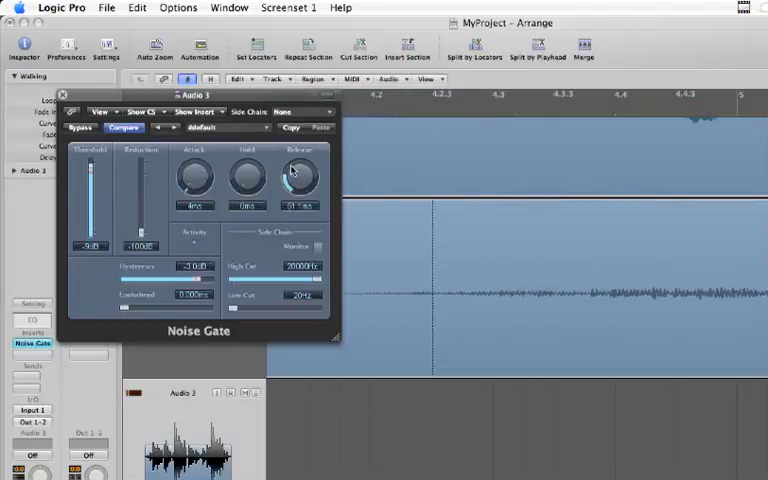
left_click_drag(298, 178, 302, 160)
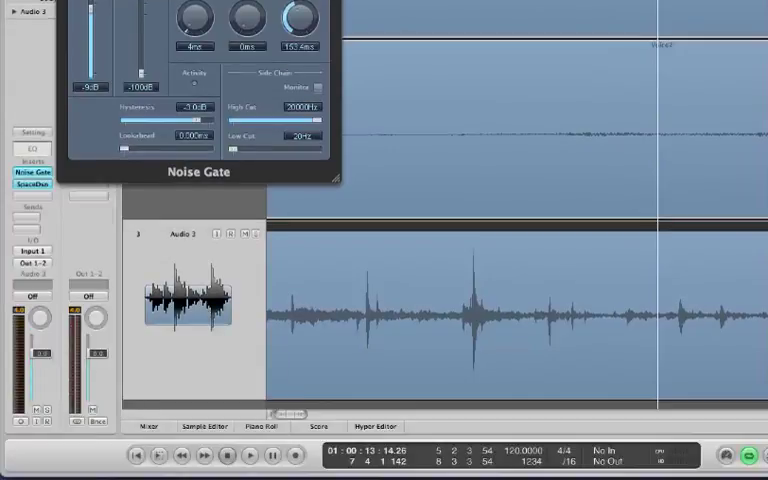
- Insert a reverb in the slot after the Noise Gate on Audio 1
left_click(32, 184)
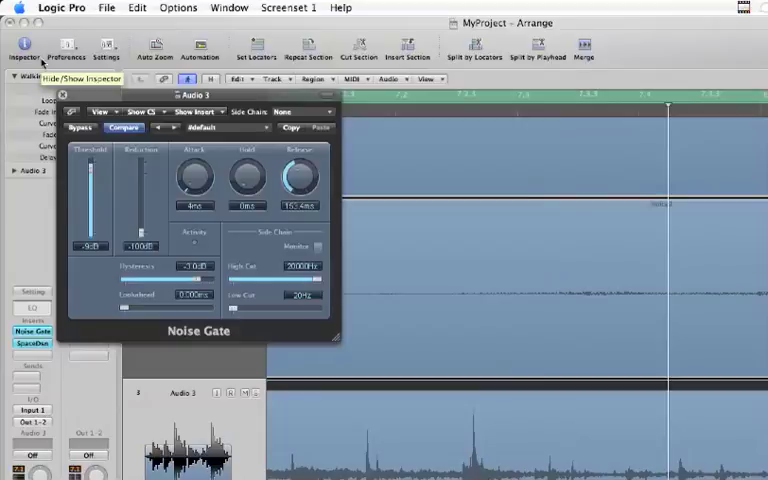
mouse_move(64, 44)
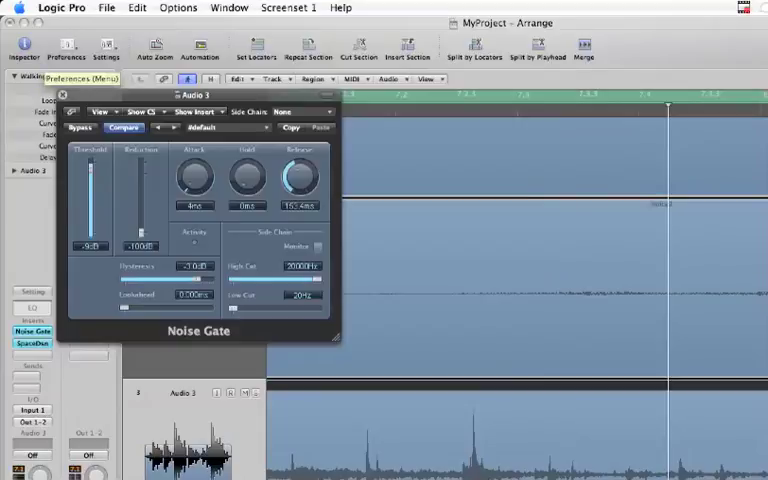
- Cut the Audio 2 region with Scissors and remove the unwanted part, leaving two regions
left_click(62, 94)
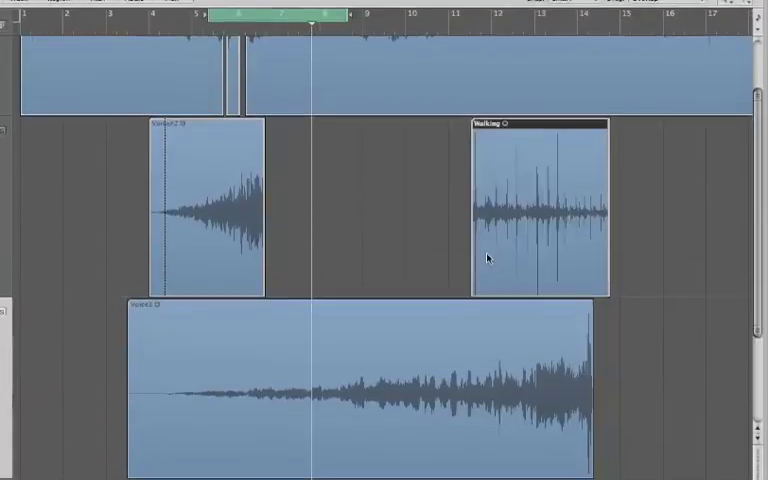
scroll("down", 3)
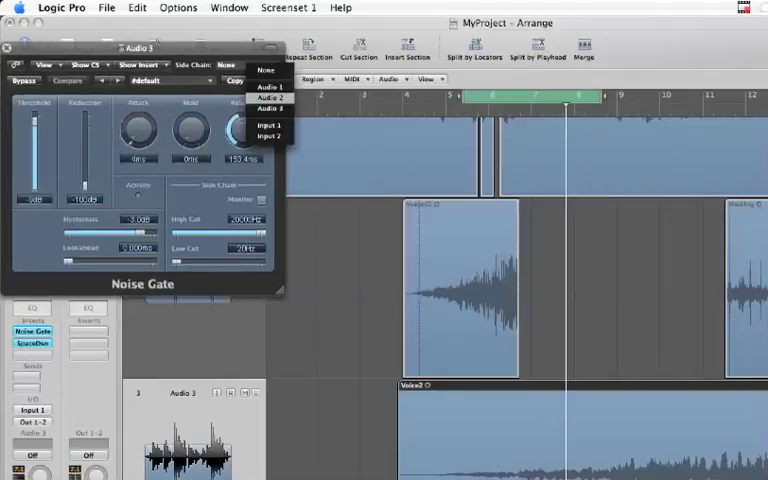
- Set the Audio 1 Noise Gate's side-chain source to Audio 2
left_click(270, 96)
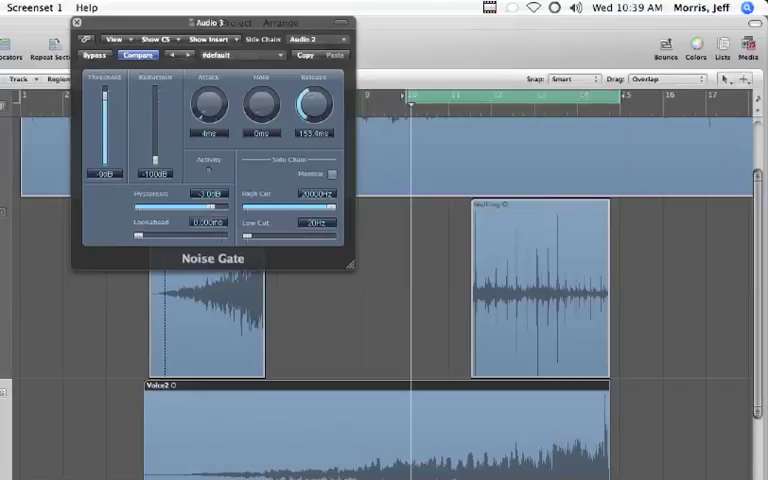
mouse_move(652, 264)
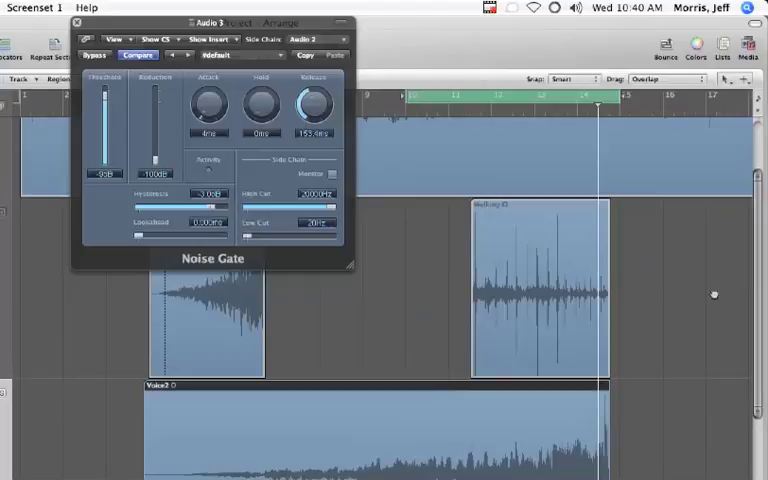
mouse_move(530, 234)
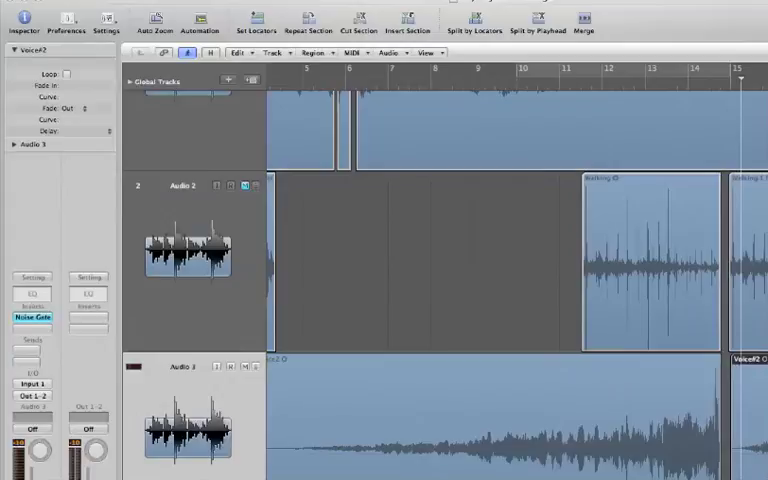
left_click(32, 316)
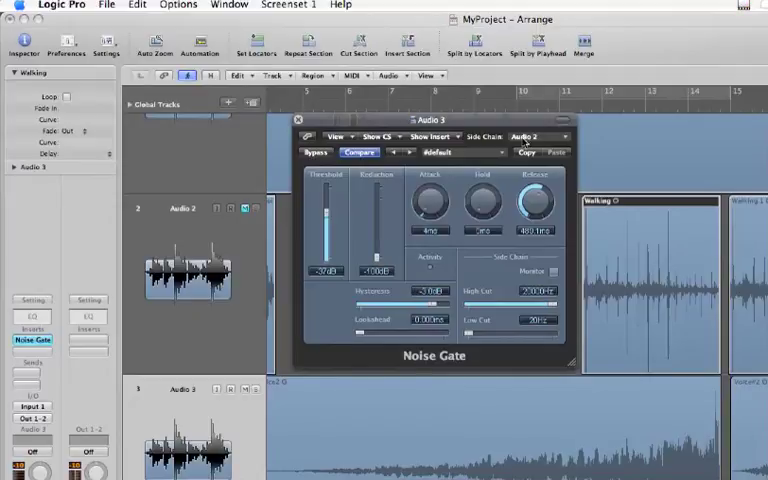
mouse_move(396, 128)
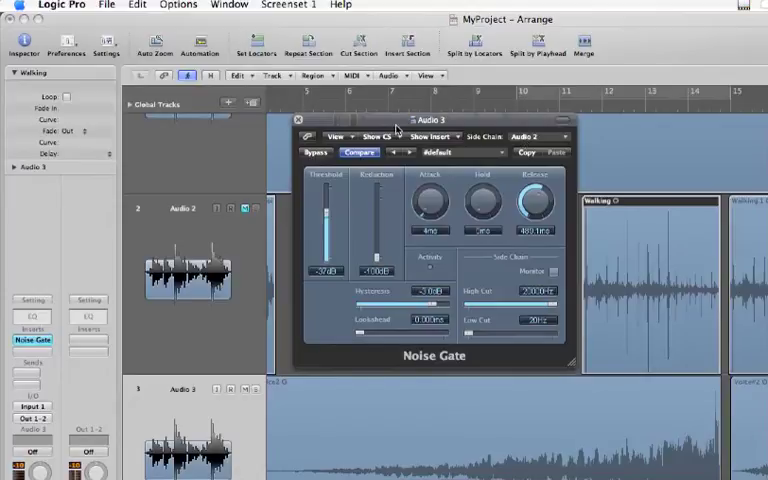